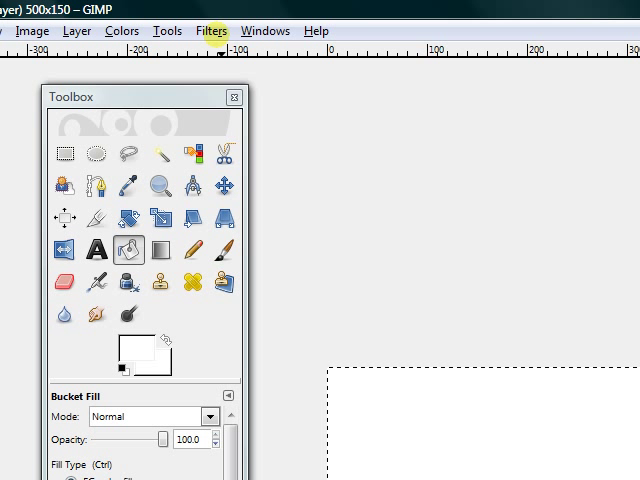
# Step: Open the Lava render filter dialog from Filters > Render on the 500x150 image
pyautogui.click(210, 30)
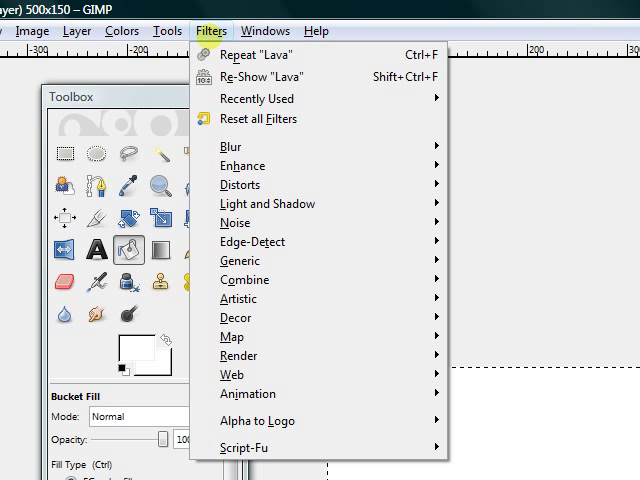
pyautogui.moveTo(363, 345)
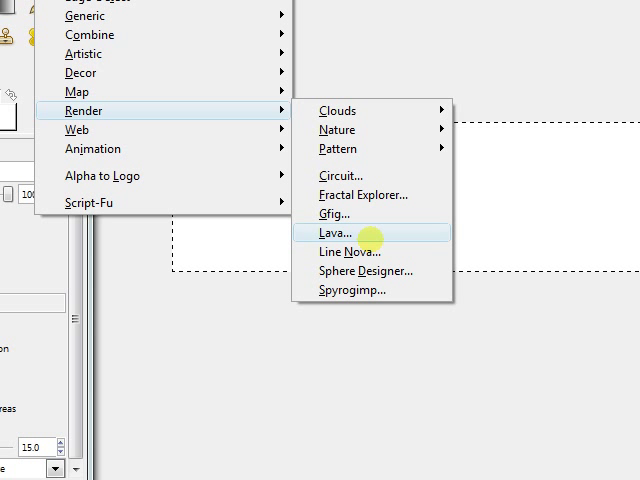
pyautogui.click(325, 232)
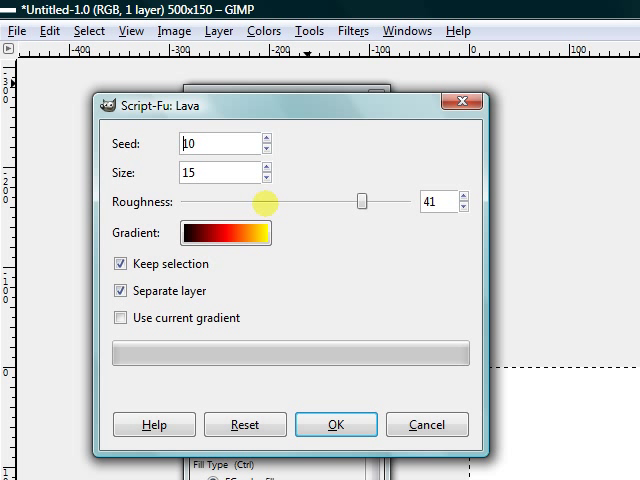
# Step: Render lava with size 10 and roughness 7
pyautogui.click(267, 178)
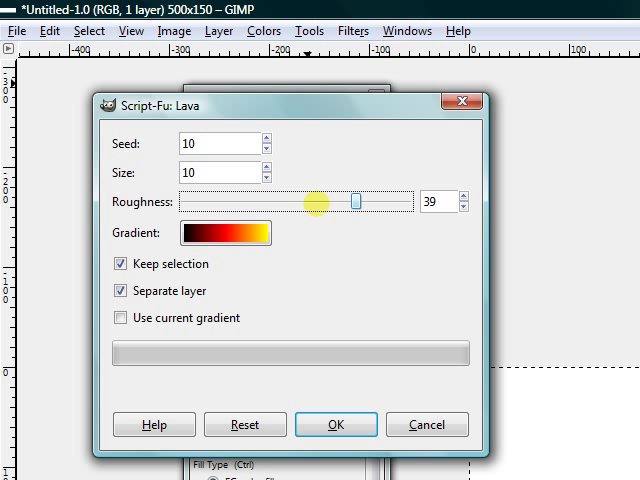
pyautogui.moveTo(352, 201); pyautogui.dragTo(233, 201)
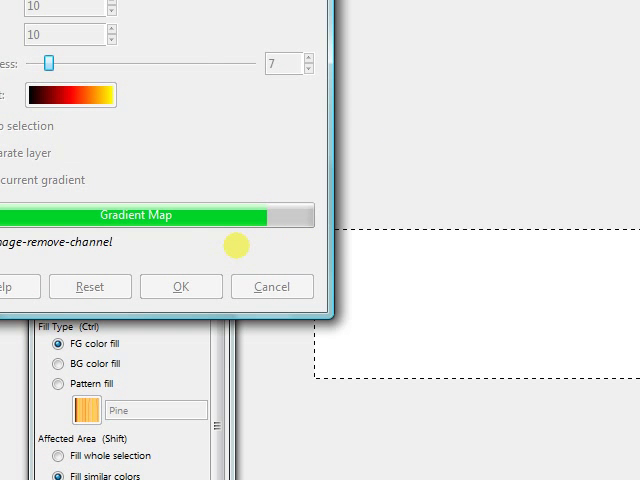
pyautogui.click(181, 287)
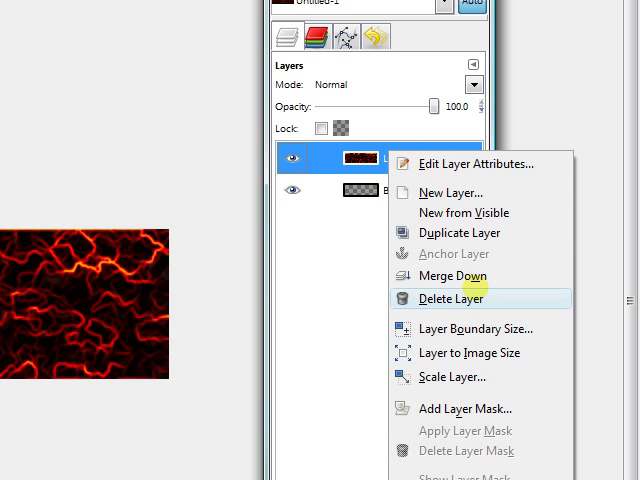
# Step: Delete the lava layer and reopen the Lava render filter
pyautogui.click(450, 298)
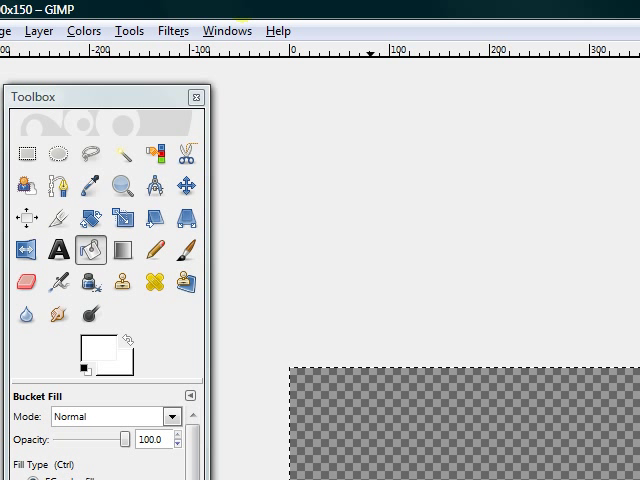
pyautogui.click(173, 30)
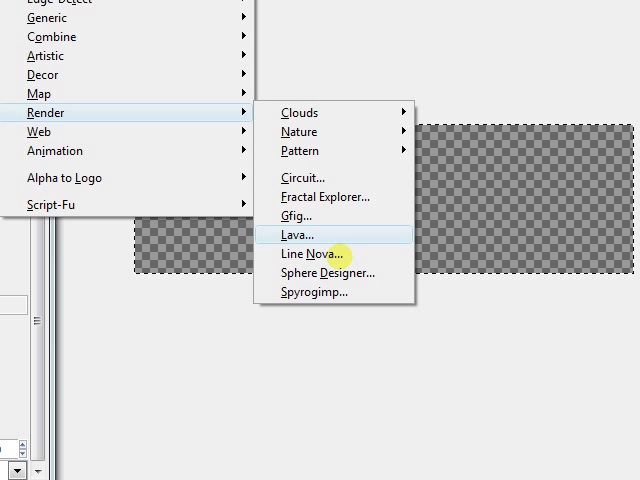
pyautogui.click(285, 235)
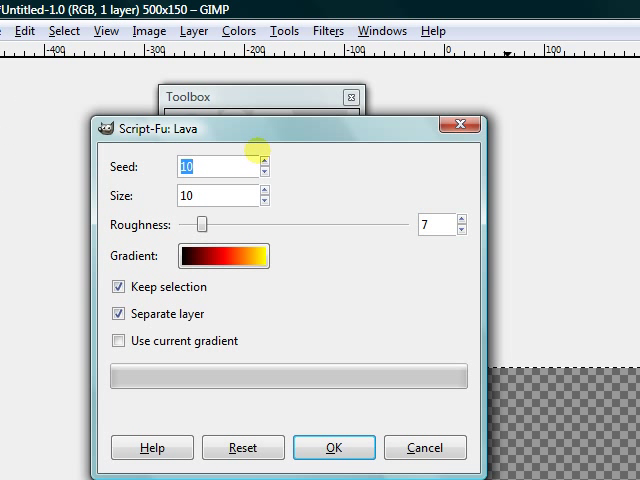
# Step: Render new lava with seed 20, size 75 and roughness 43
pyautogui.click(268, 159)
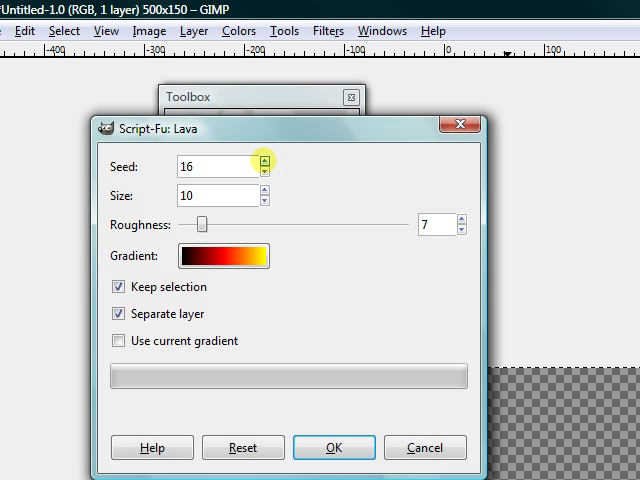
pyautogui.click(267, 158)
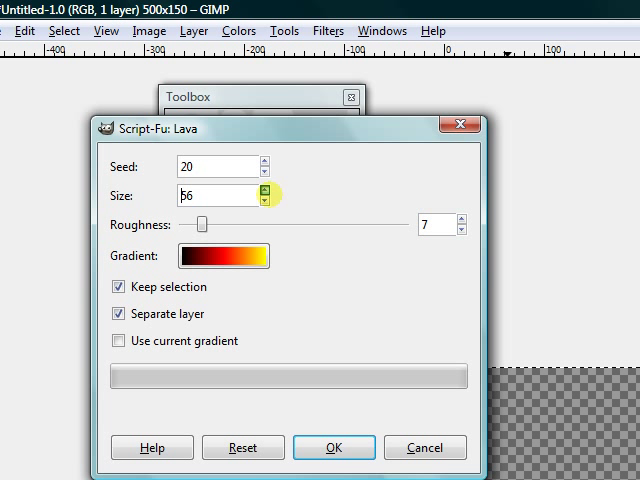
pyautogui.click(265, 189)
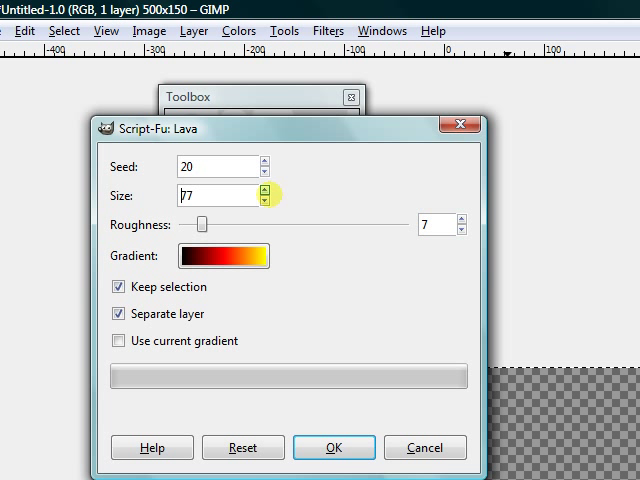
pyautogui.click(265, 200)
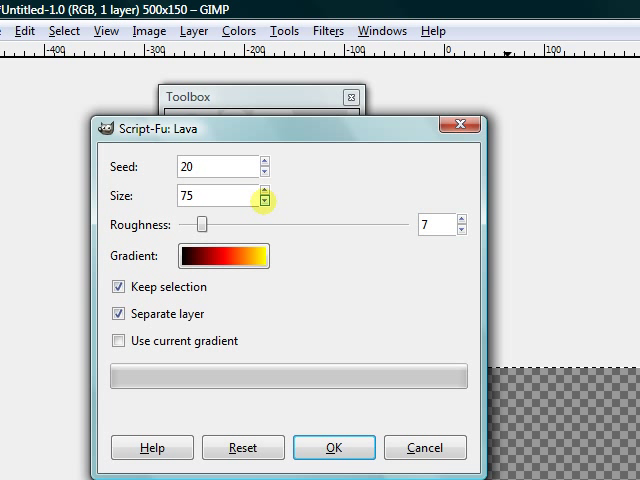
pyautogui.moveTo(230, 232)
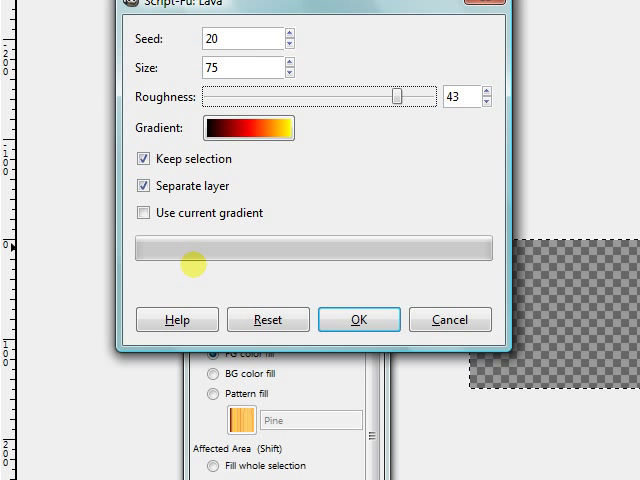
pyautogui.click(359, 319)
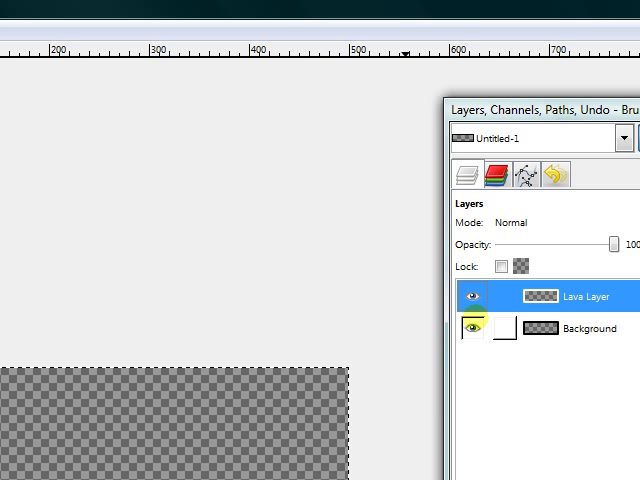
# Step: Reopen the Lava filter dialog, still holding seed 20, size 75, roughness 43
pyautogui.rightClick(575, 295)
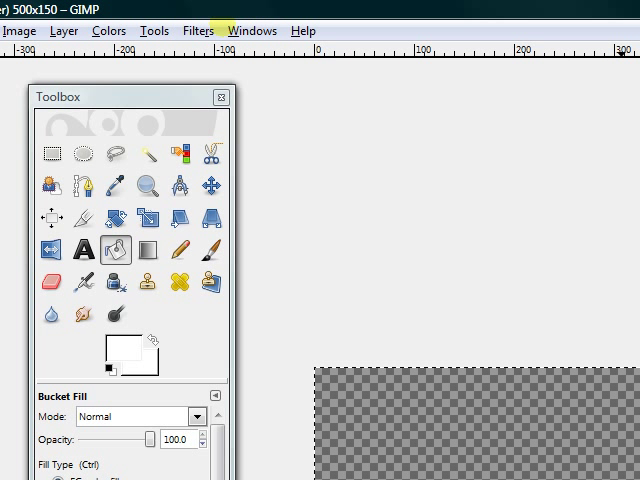
pyautogui.click(252, 30)
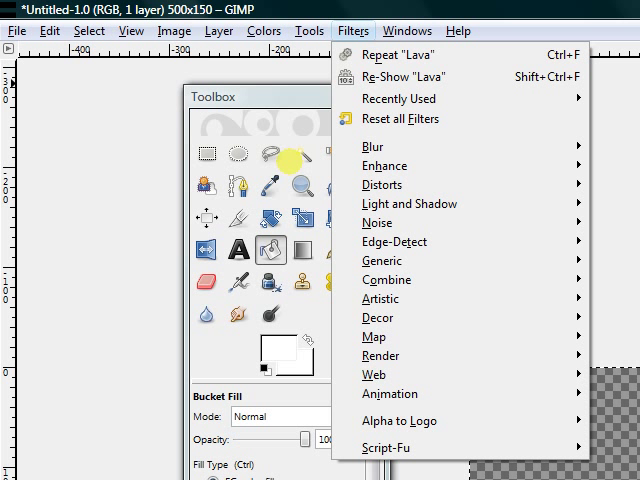
pyautogui.moveTo(472, 199)
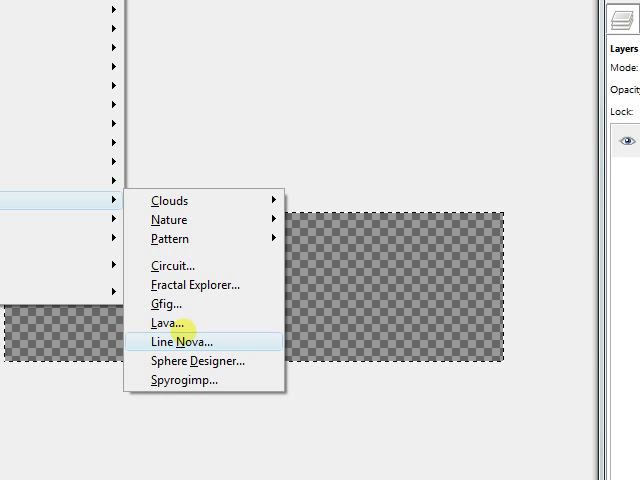
pyautogui.click(165, 323)
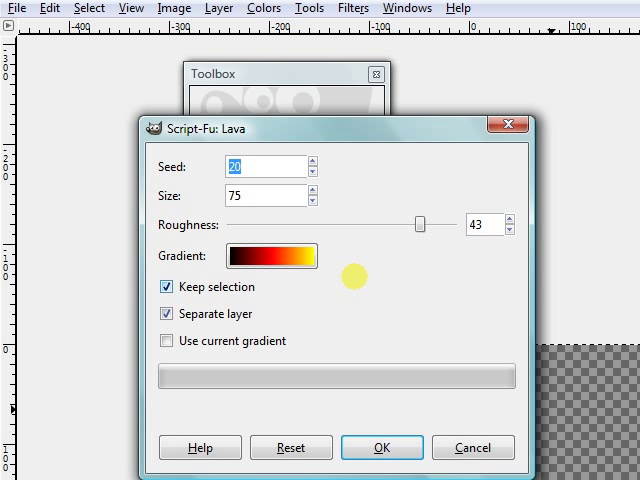
pyautogui.moveTo(377, 212)
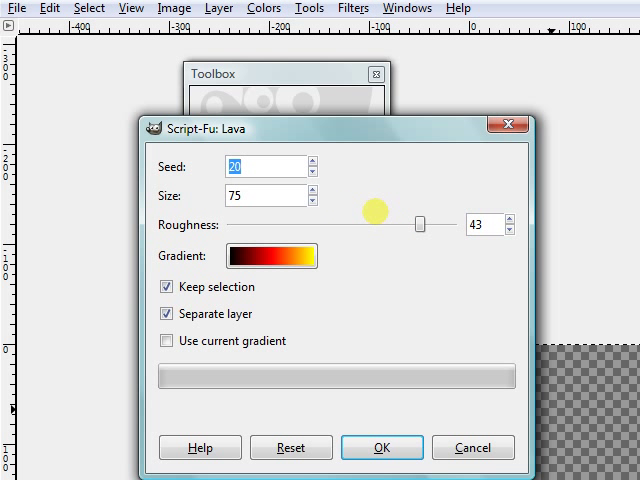
# Step: Render the lava again with roughness lowered to 3
pyautogui.moveTo(420, 224); pyautogui.dragTo(362, 224)
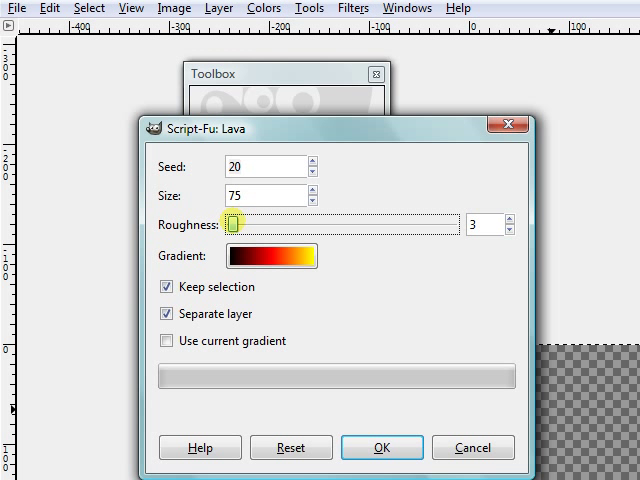
pyautogui.click(383, 447)
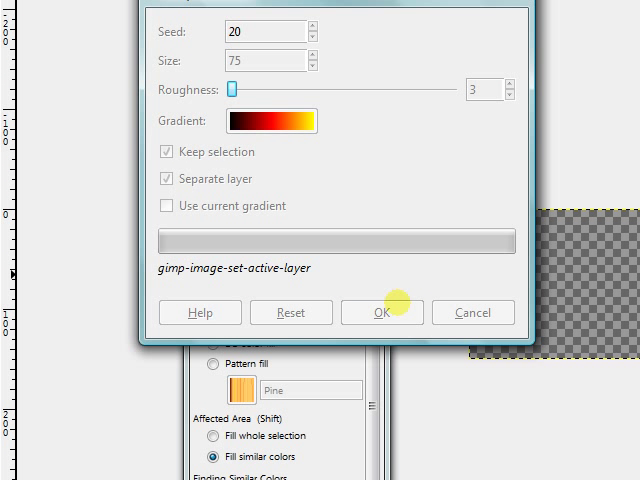
pyautogui.click(382, 312)
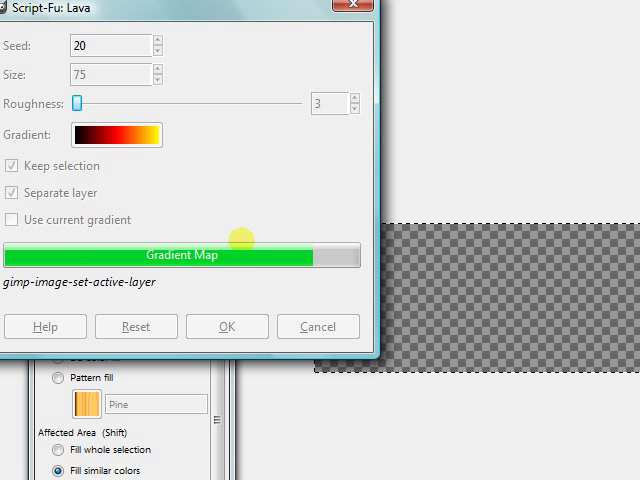
pyautogui.click(227, 326)
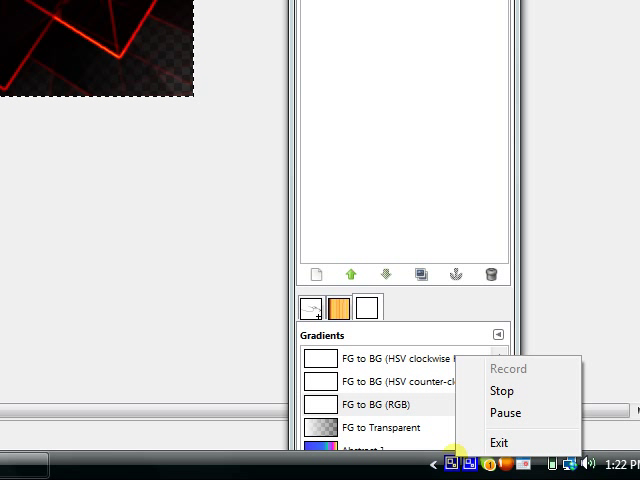
pyautogui.moveTo(474, 391)
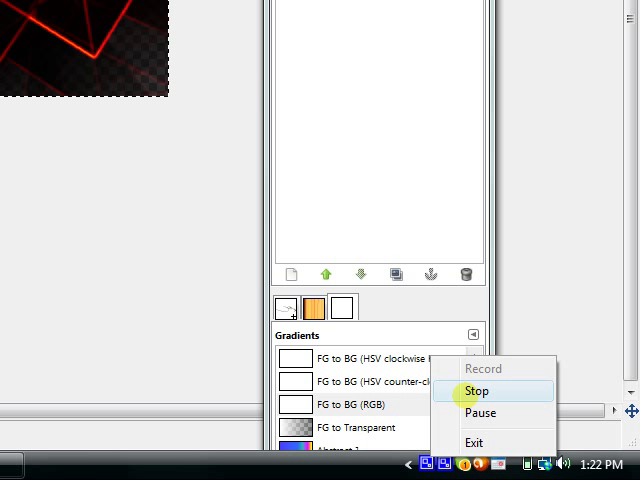